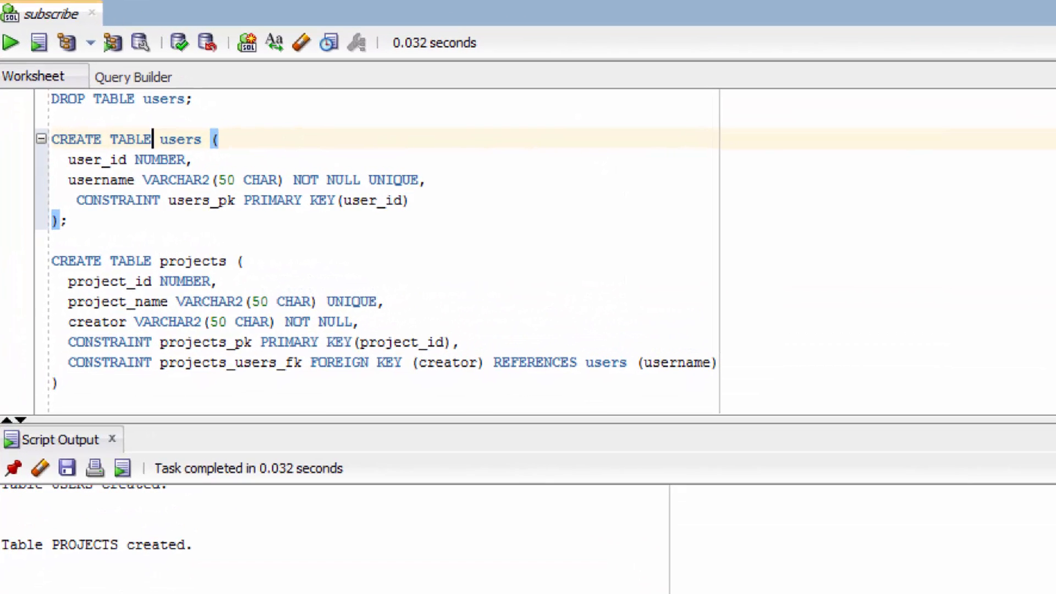
- Point out the username column and its UNIQUE constraint in the users table definition
click(362, 179)
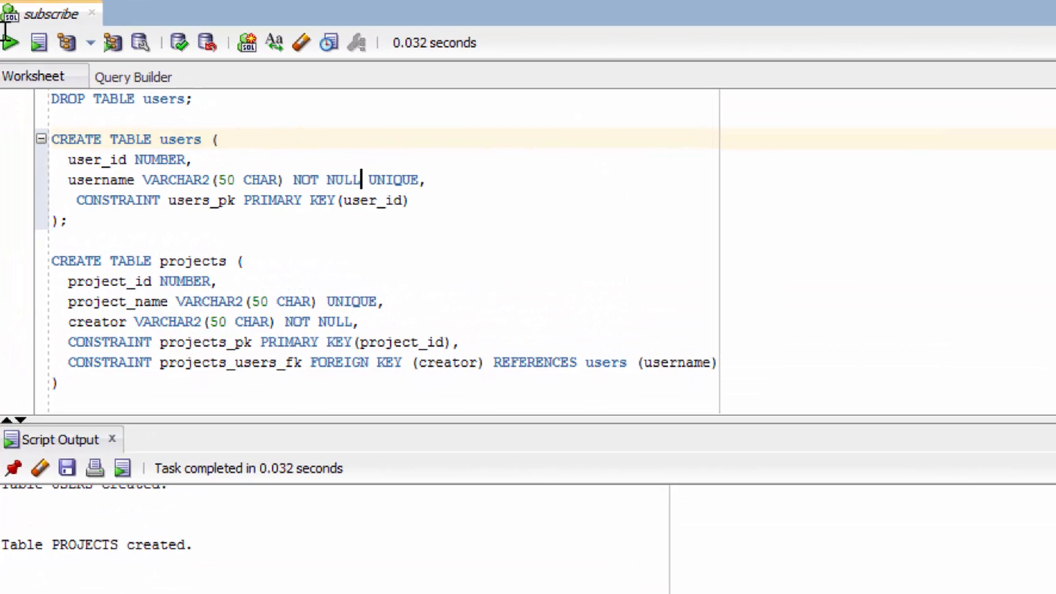
double_click(394, 179)
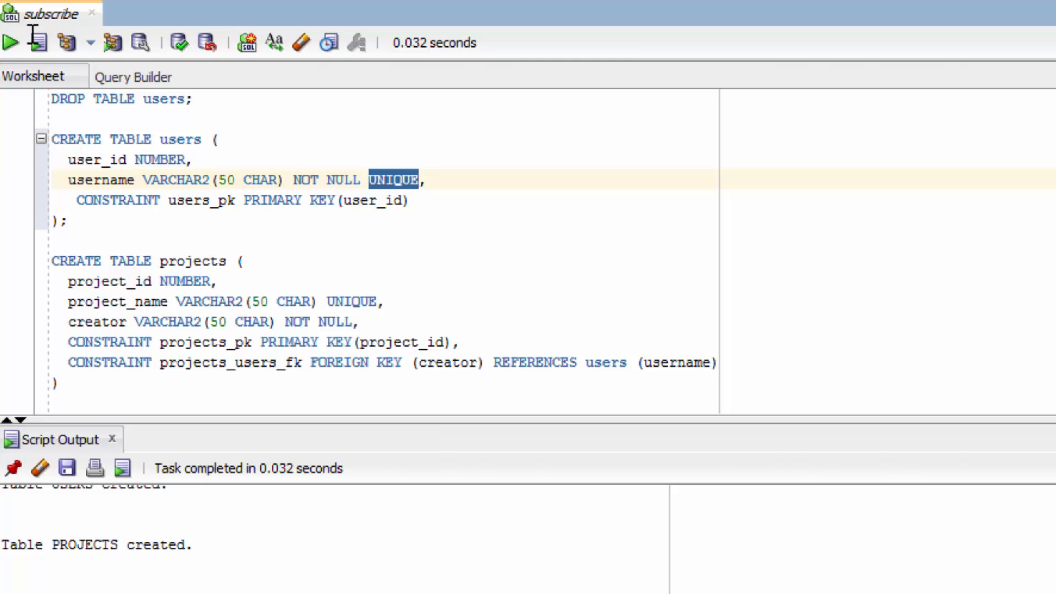
mouse_move(206, 256)
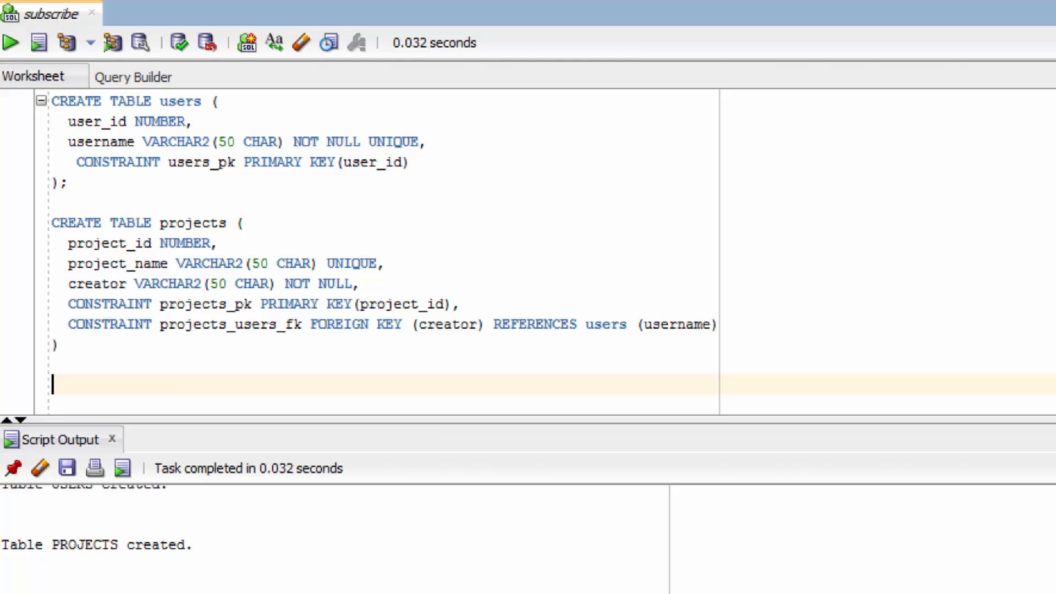
- Write INSERT INTO projects VALUES (23, 'Legit Project', '<username>') below the CREATE TABLE statements
text(INSERT)
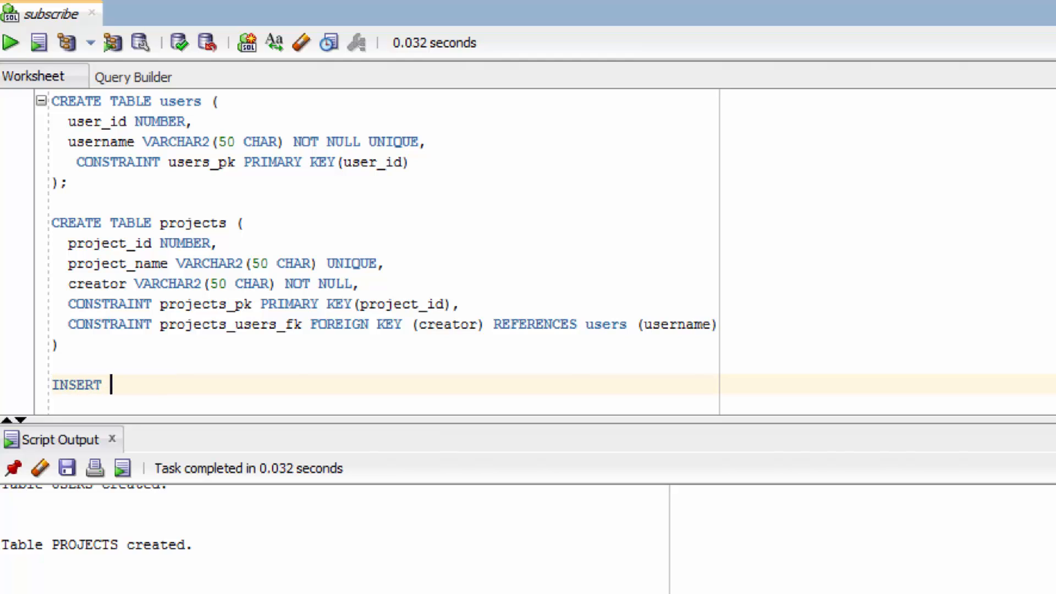
text(INTO)
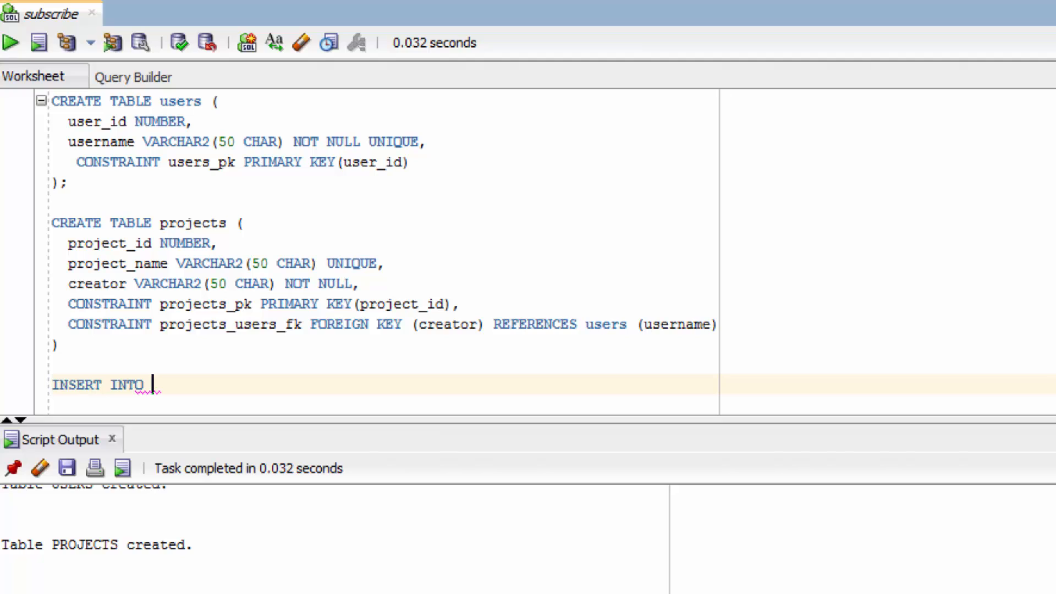
text(projec)
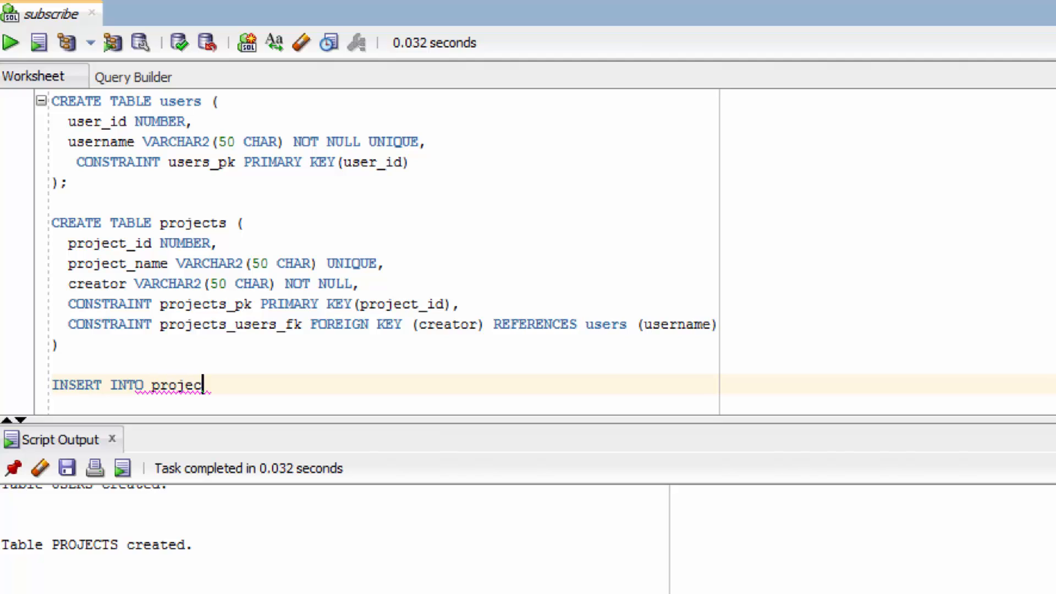
text(ts)
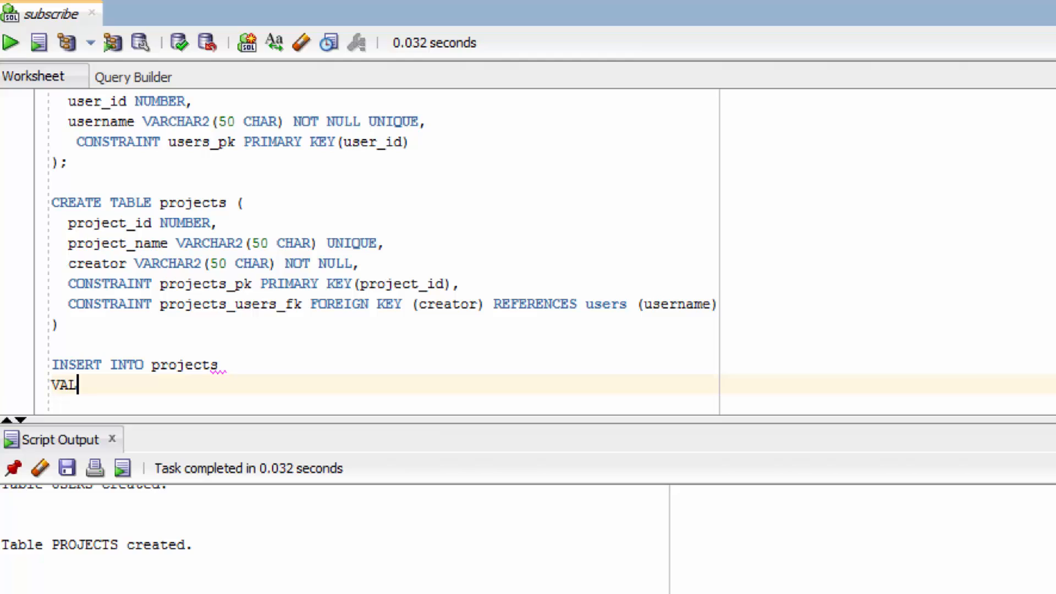
text(UES ())
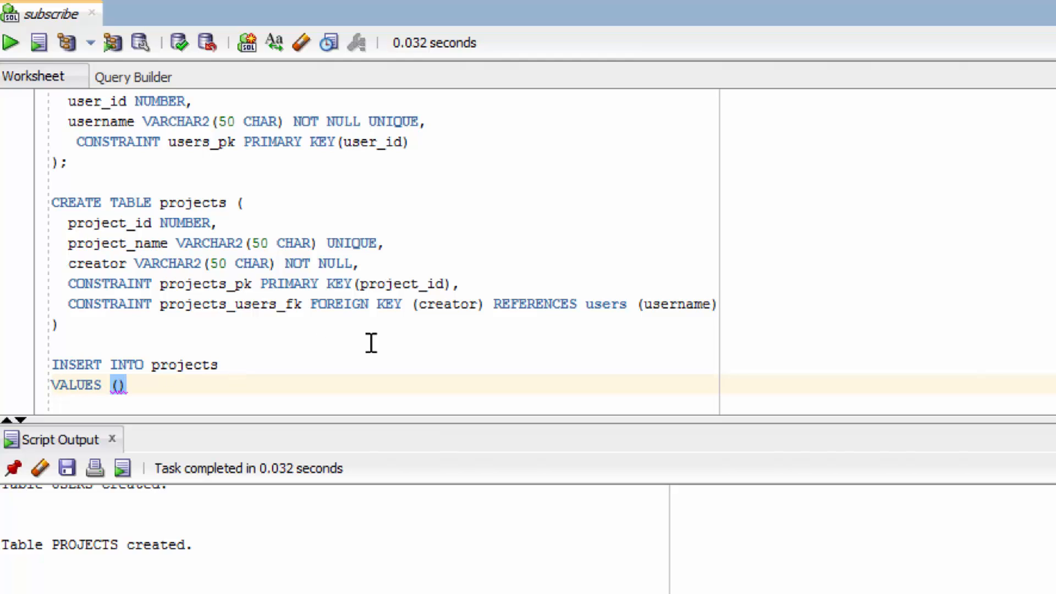
mouse_move(389, 347)
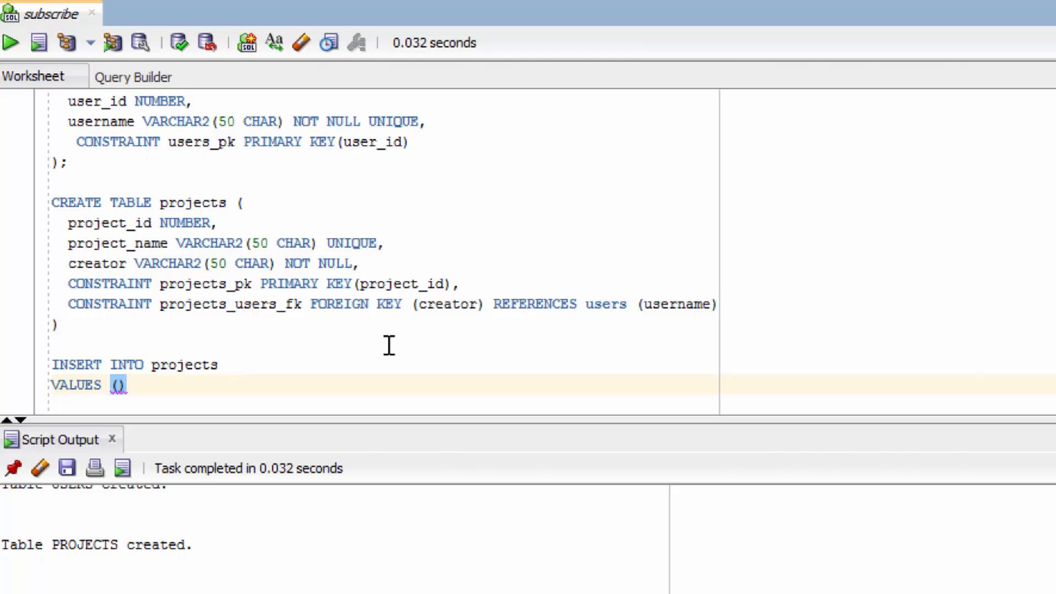
mouse_move(168, 229)
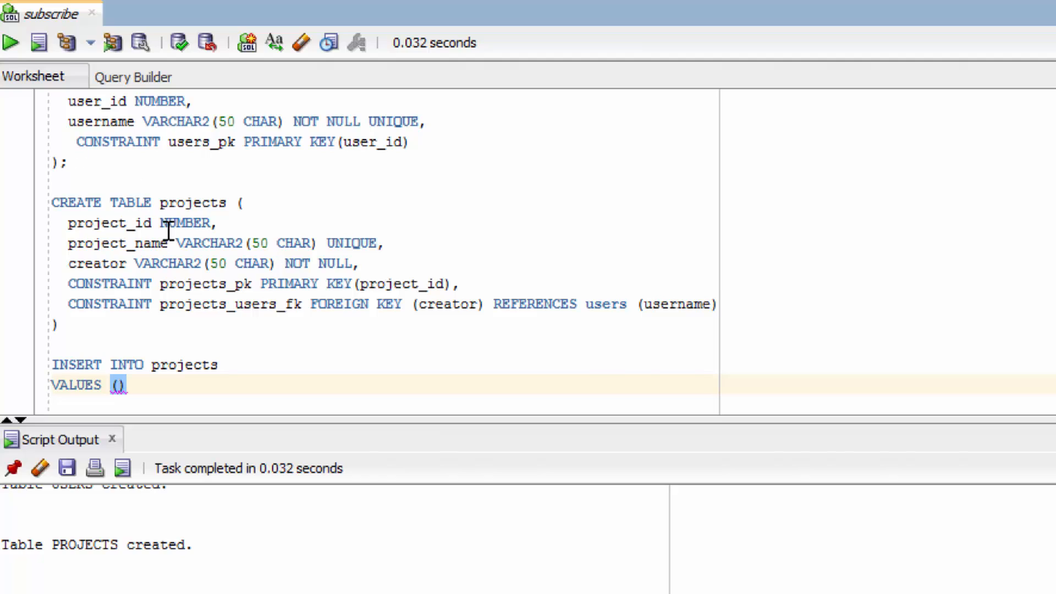
mouse_move(262, 344)
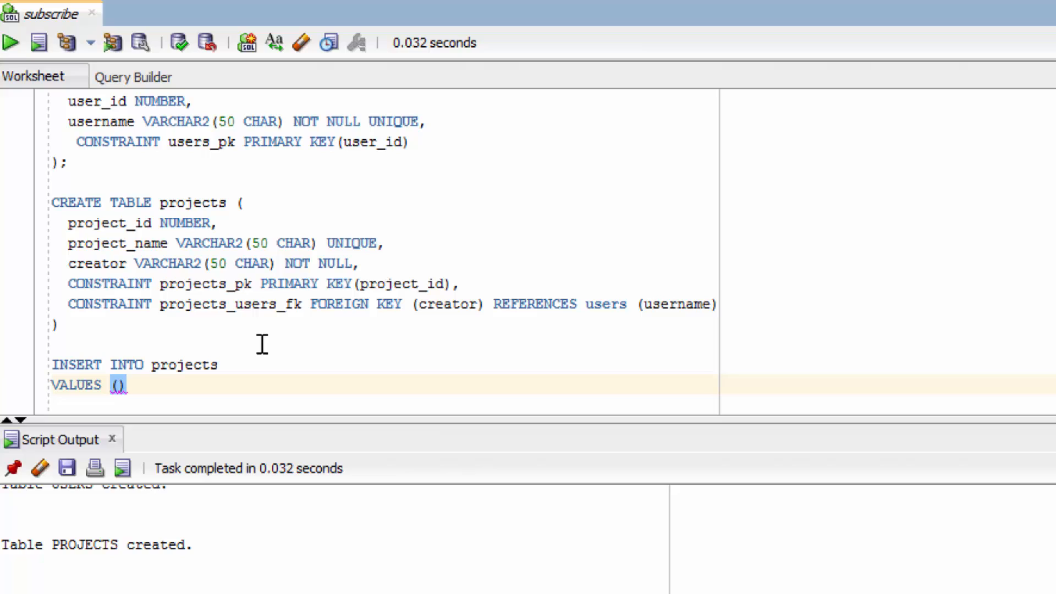
text(23,)
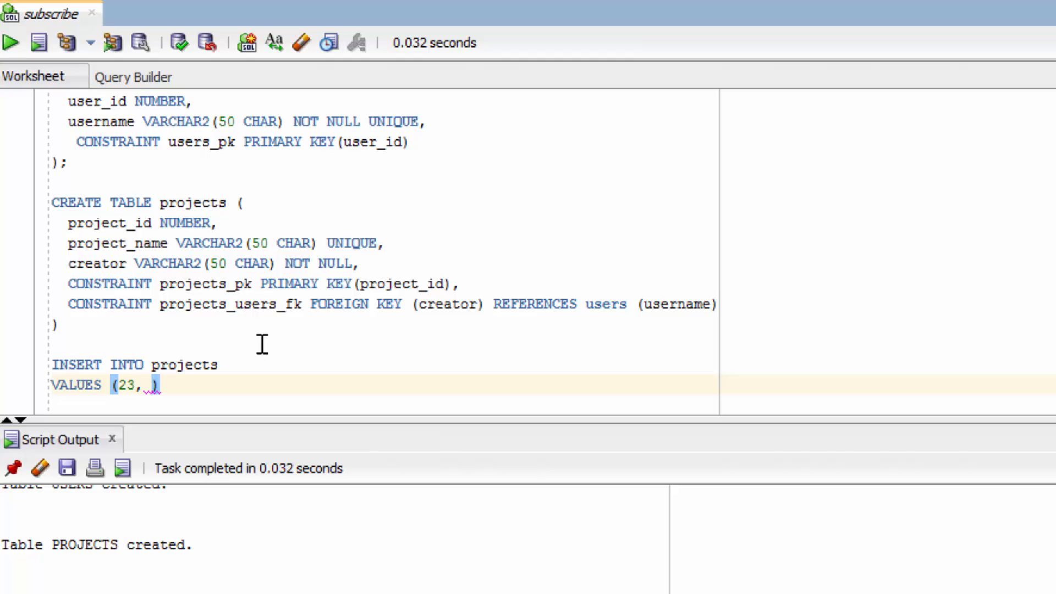
text('Legit Project',)
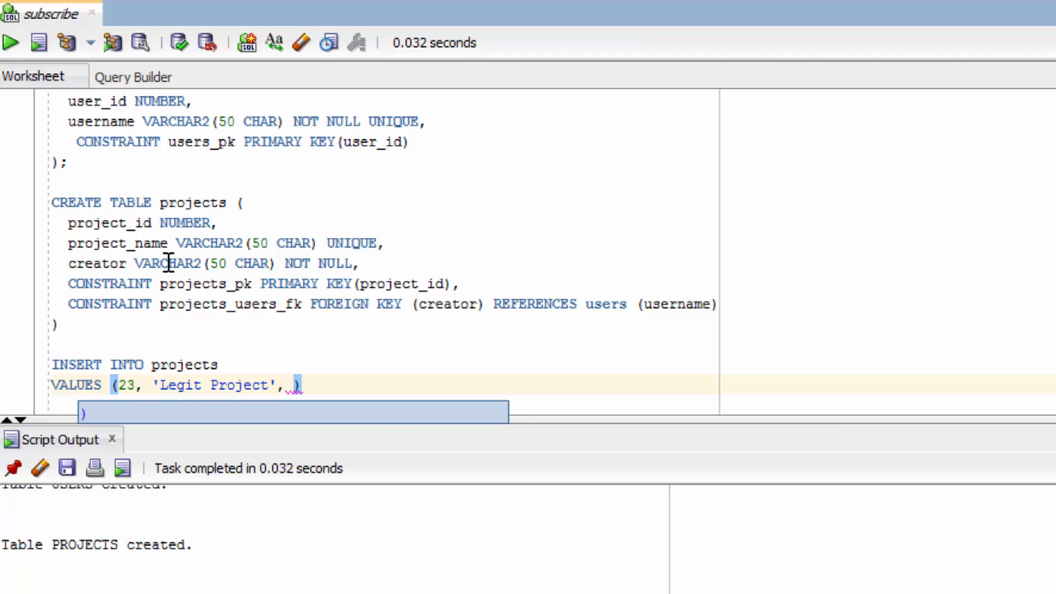
mouse_move(215, 269)
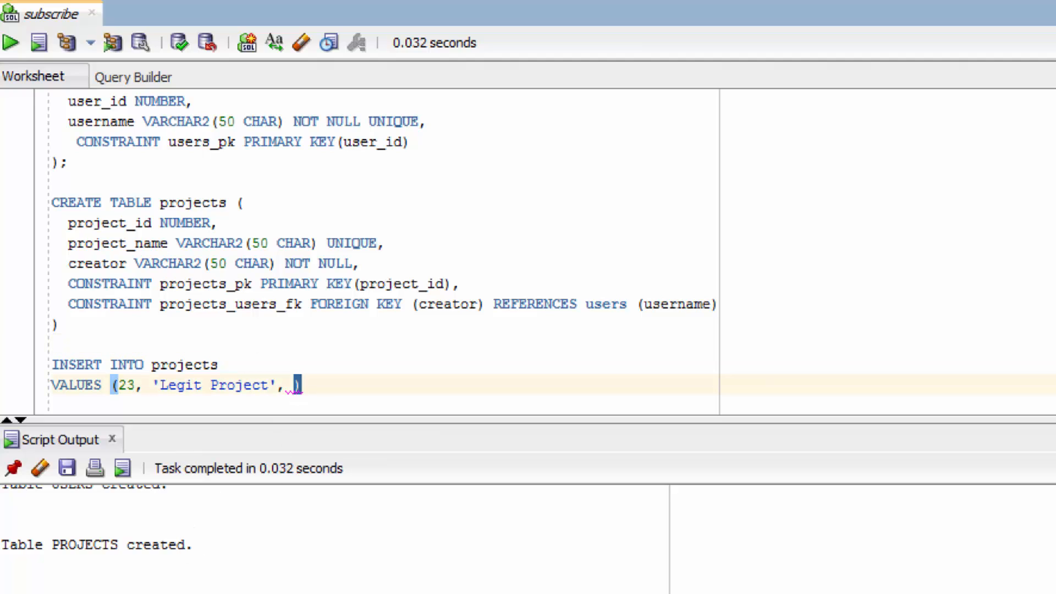
text('CalebCurry)
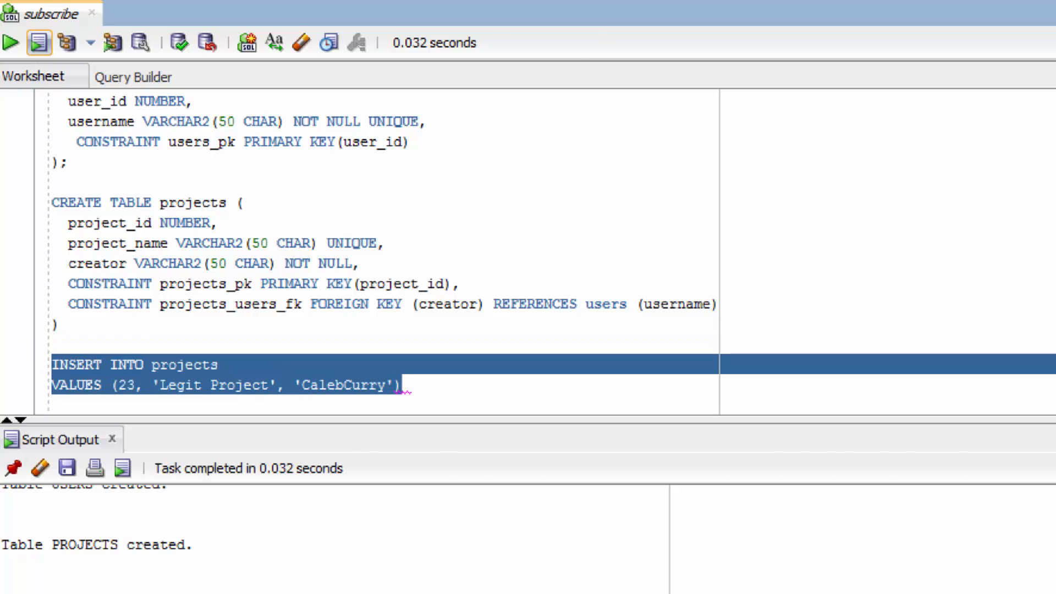
- Run the projects insert, which fails with ORA-02291 parent key not found
click(38, 42)
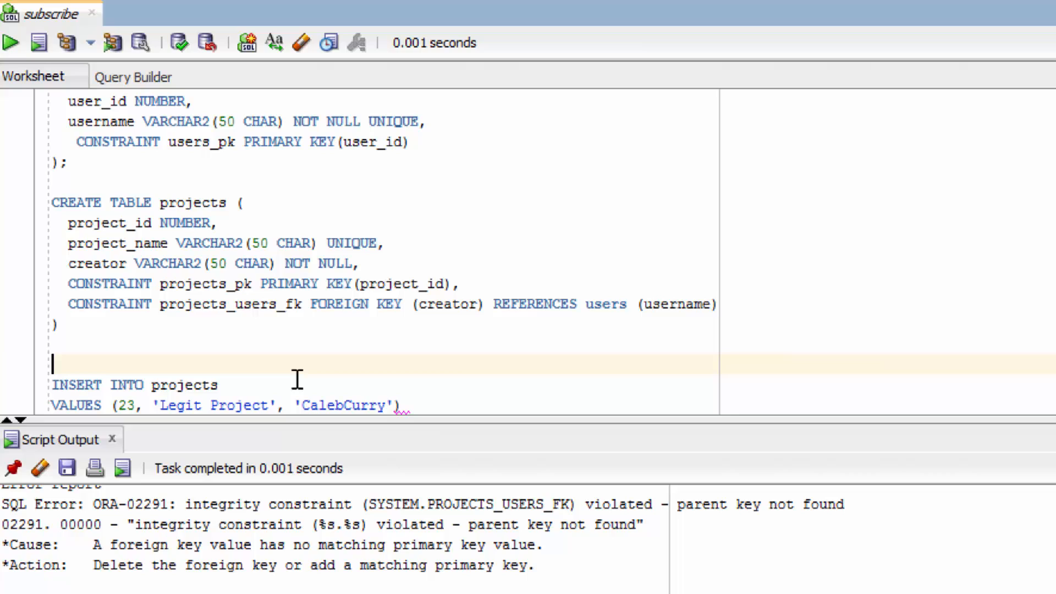
- Write INSERT INTO users VALUES (1, 'CalebCurr...') above the projects insert as the parent row
text(INSERT INTO us)
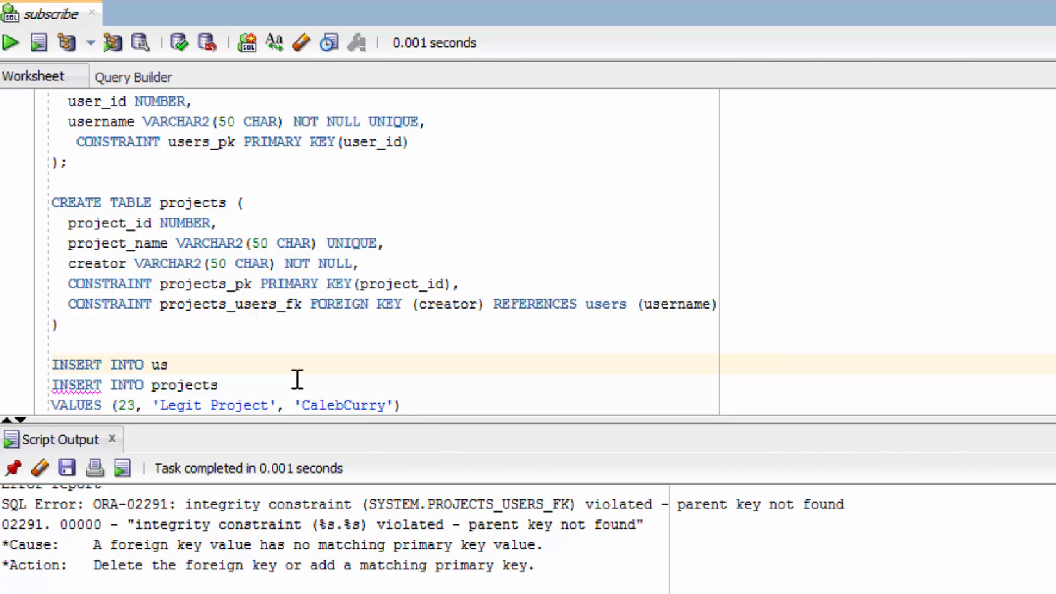
text(ers)
text(VALUES ()
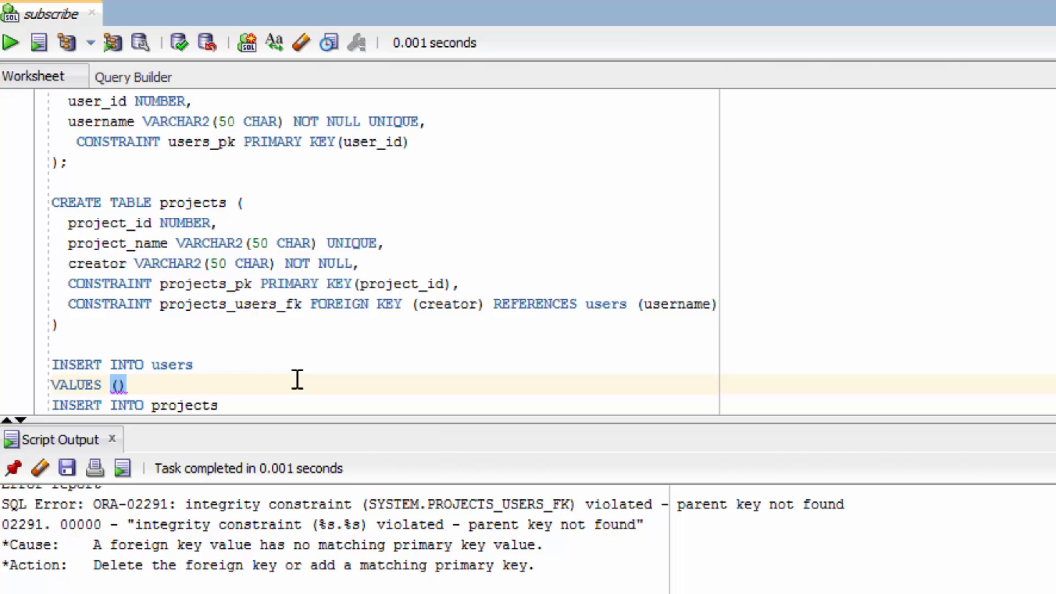
text(1, ')
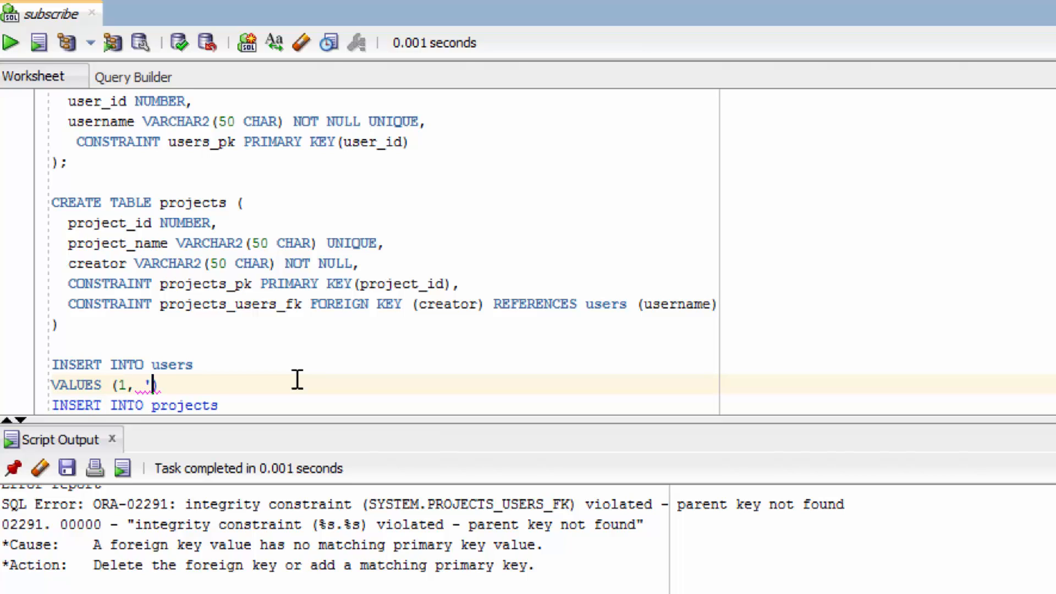
text(CalebCurry)
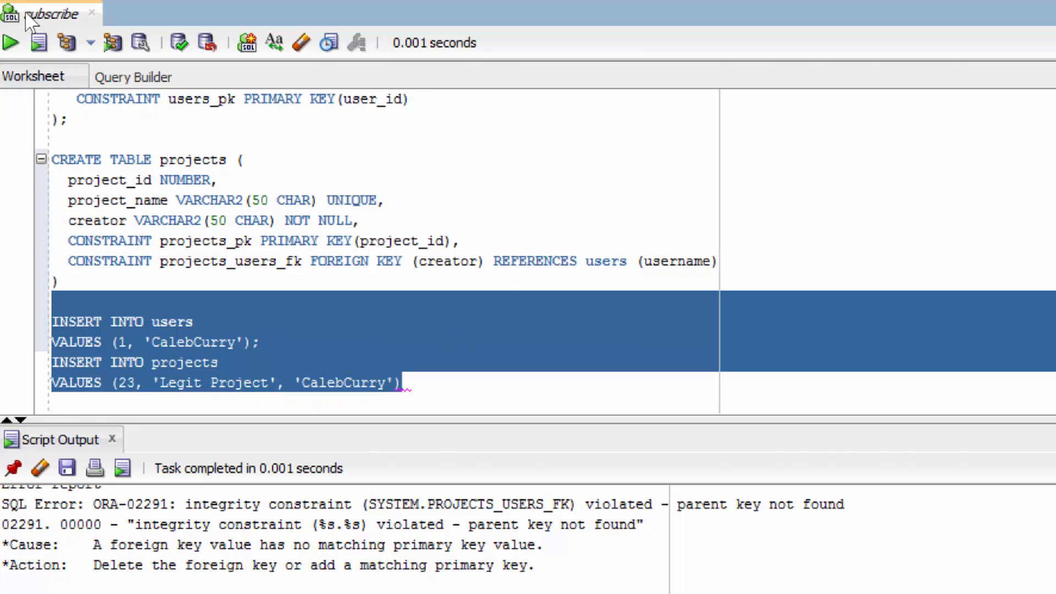
- Run both inserts successfully and view the USERS table data showing user 1
click(39, 43)
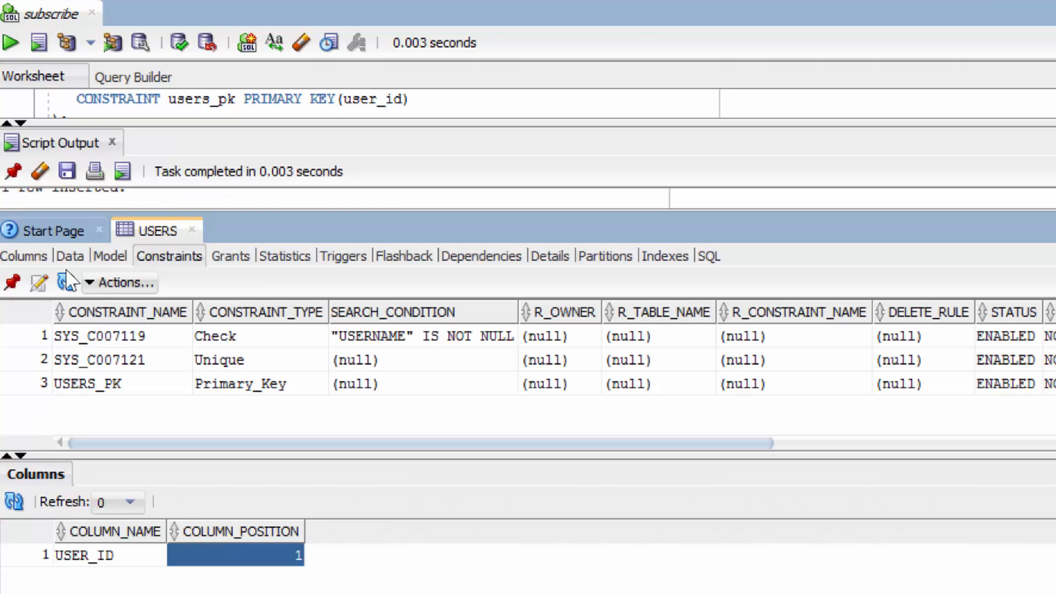
click(70, 255)
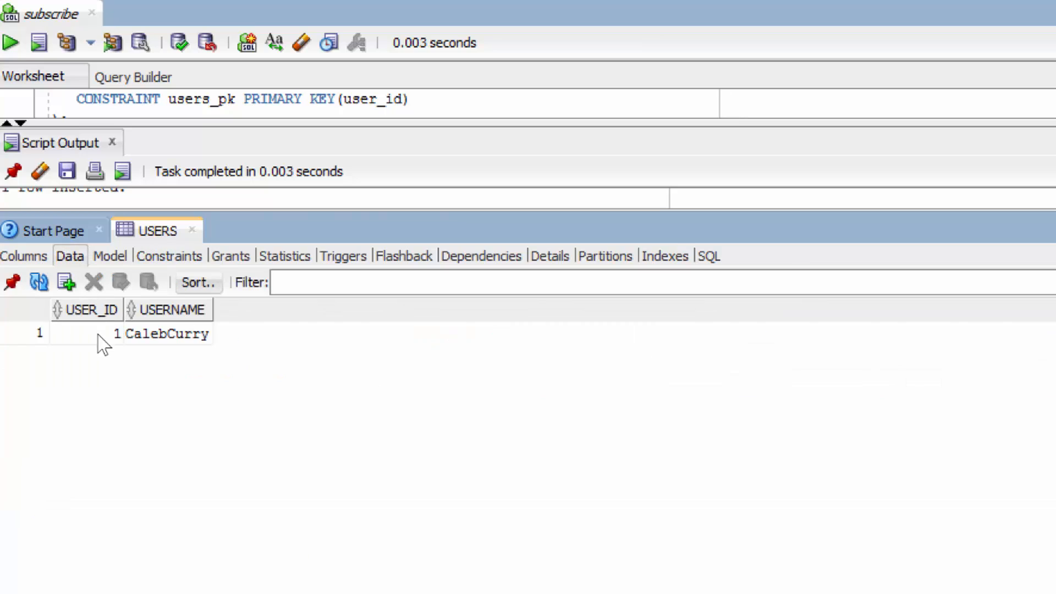
click(85, 333)
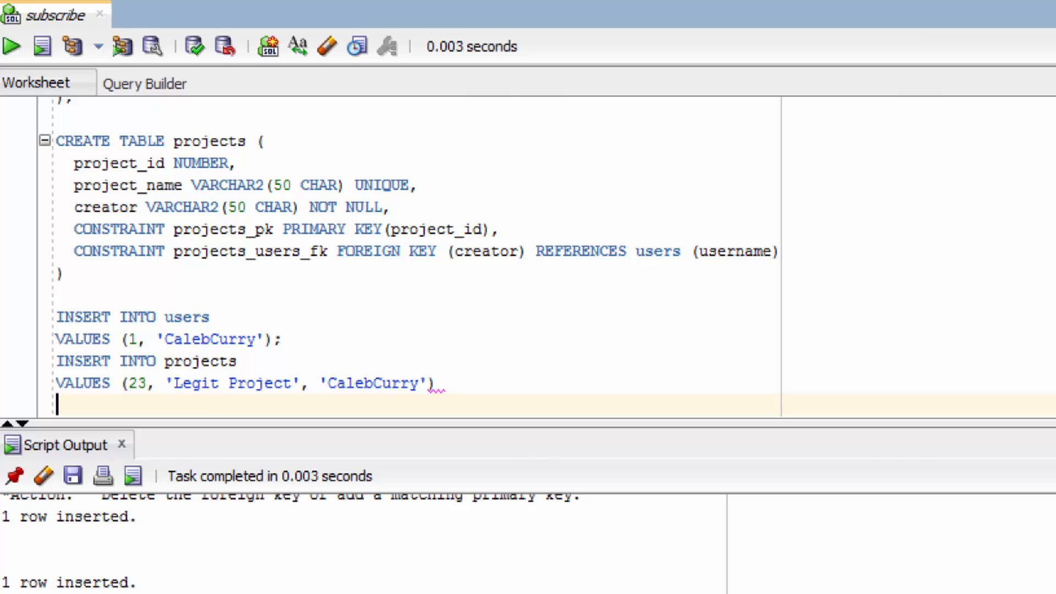
- Write DELETE FROM users WHERE user_id = 1 below the inserts and select it
text(DELE)
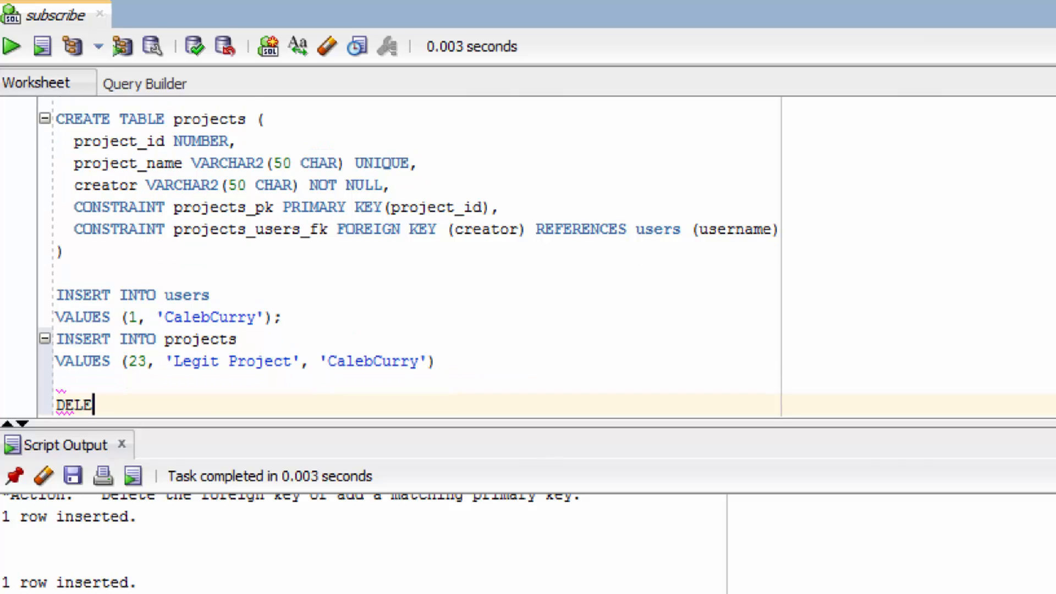
text(TE)
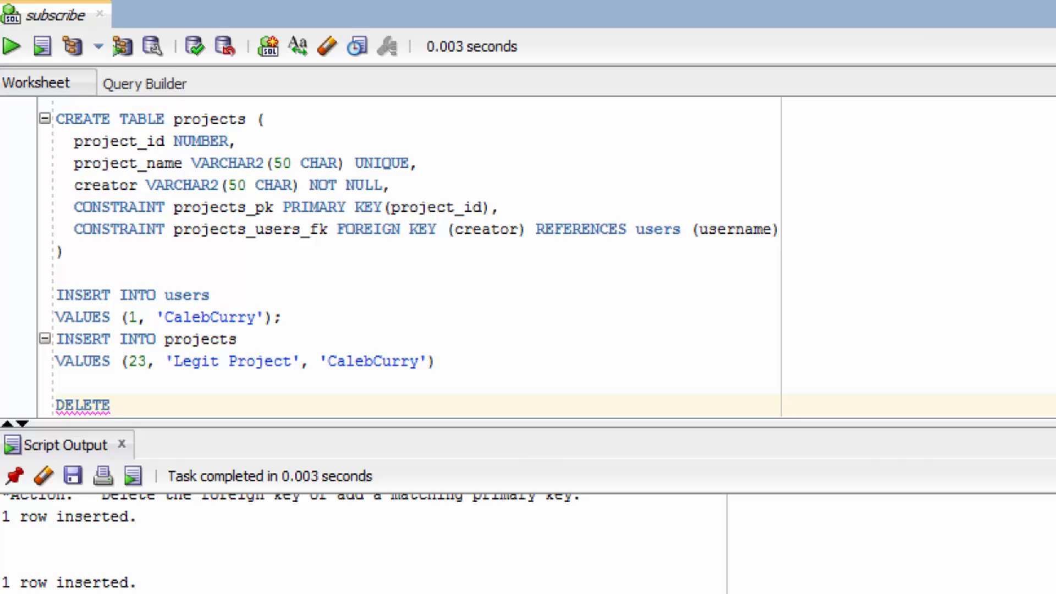
text(FROM)
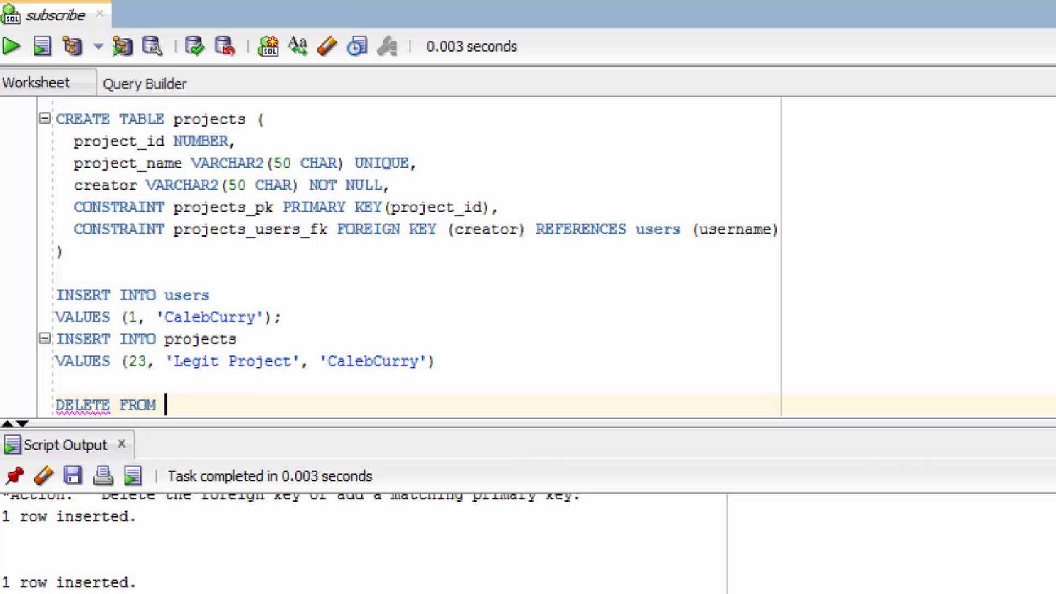
text(users)
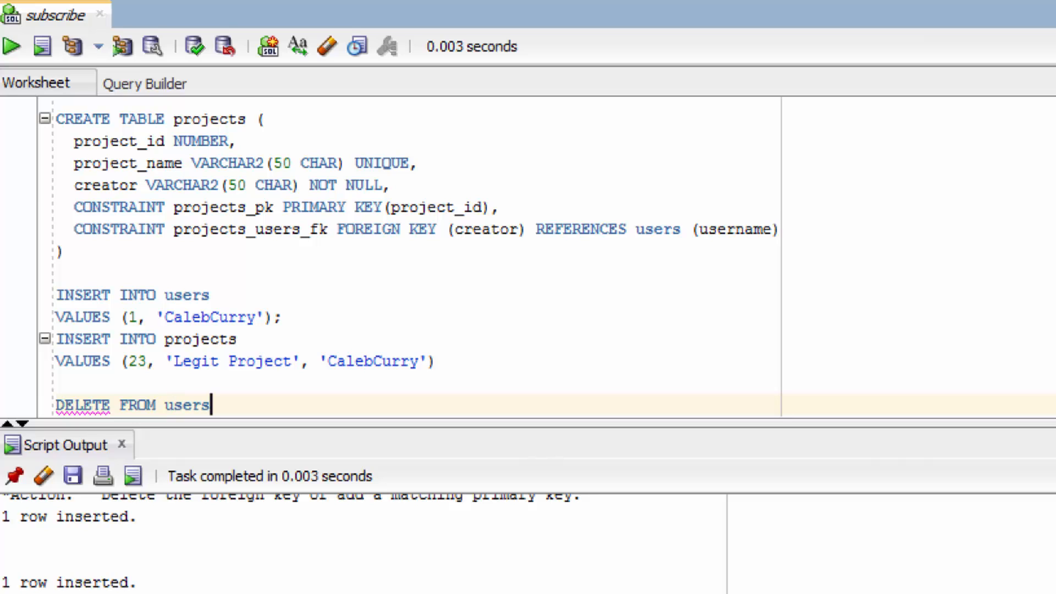
scroll(down, 3)
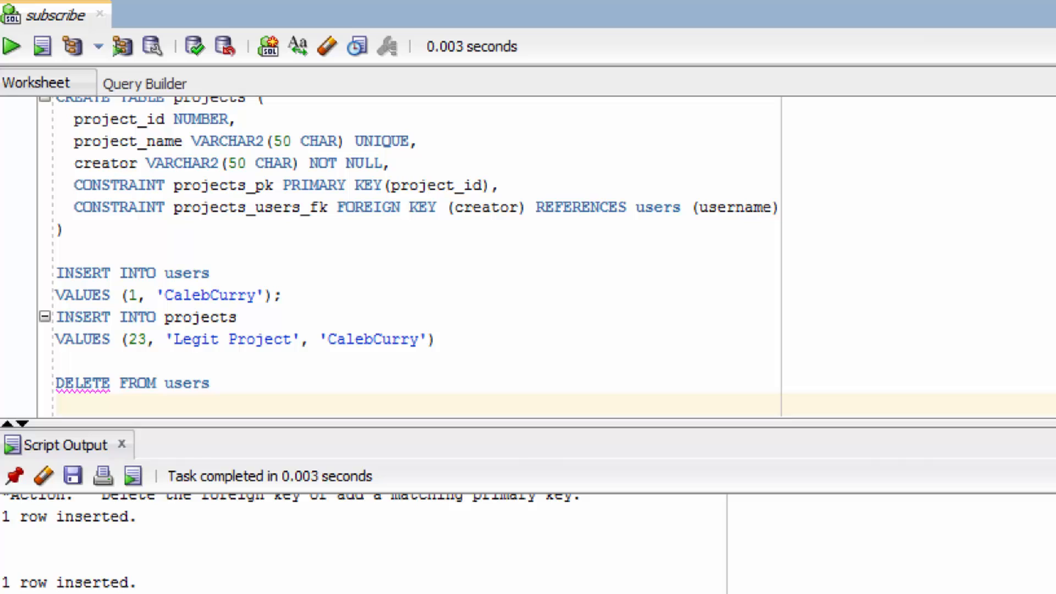
text(WHERE)
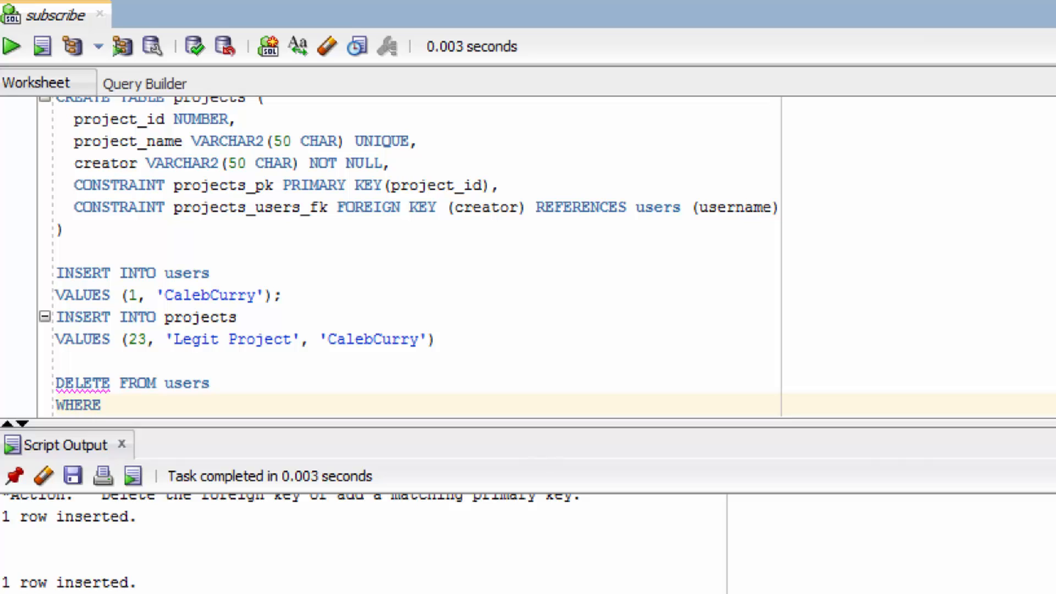
text(user)
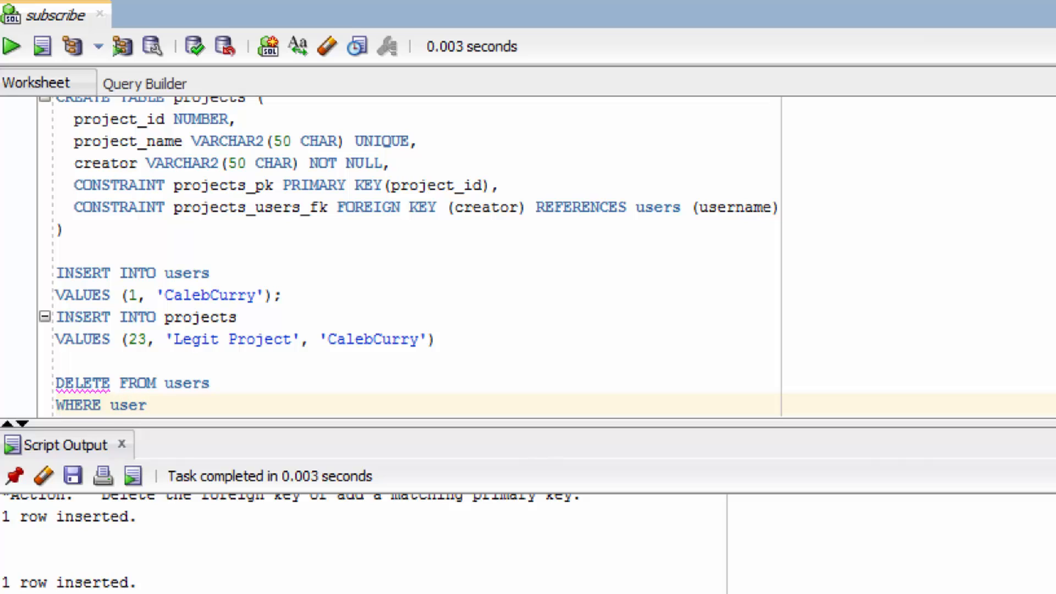
text(_id =)
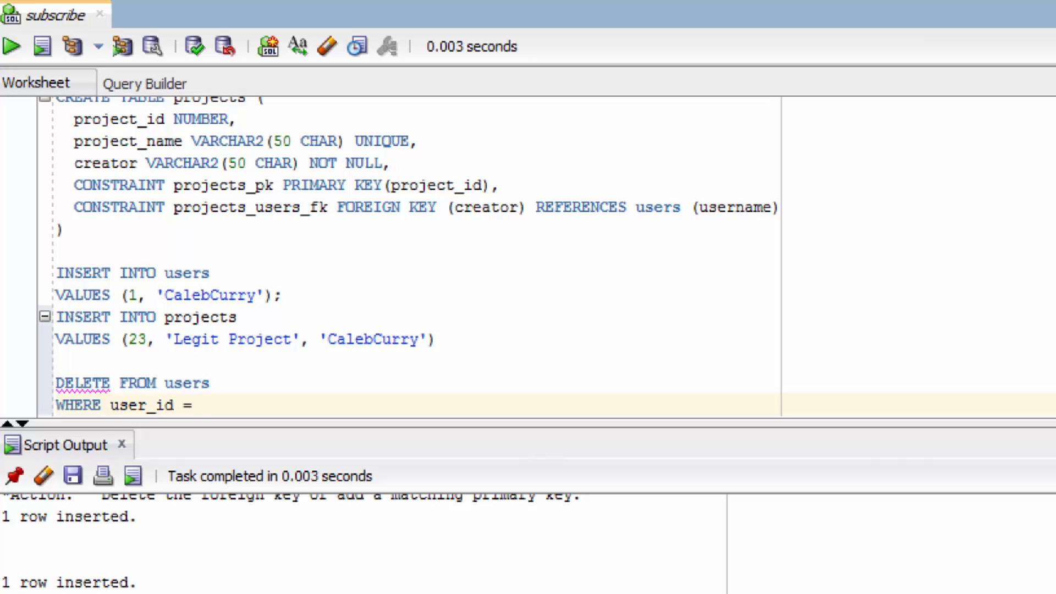
text(1;)
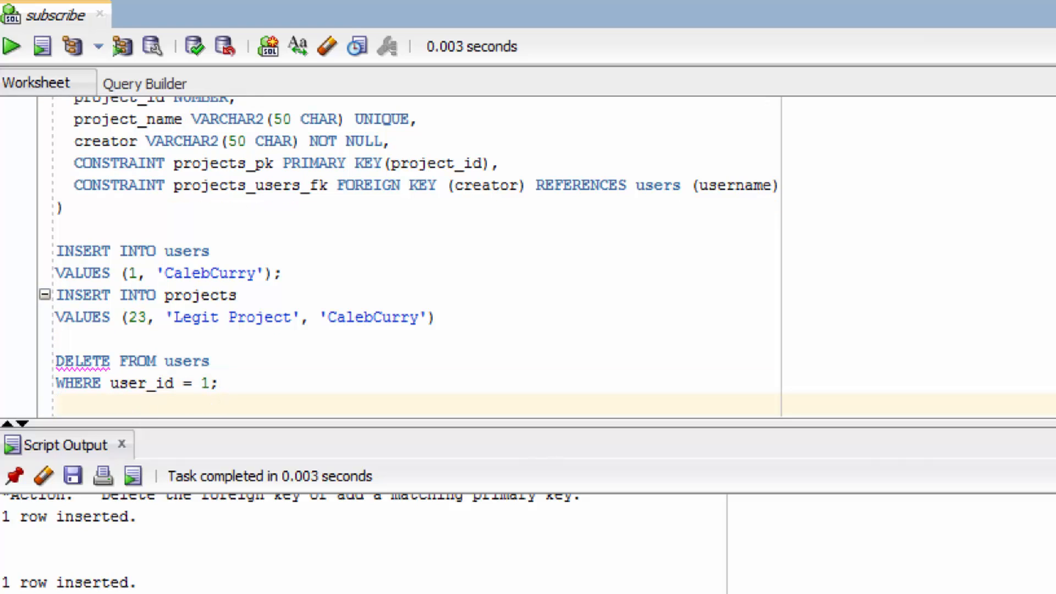
drag(56, 360, 218, 383)
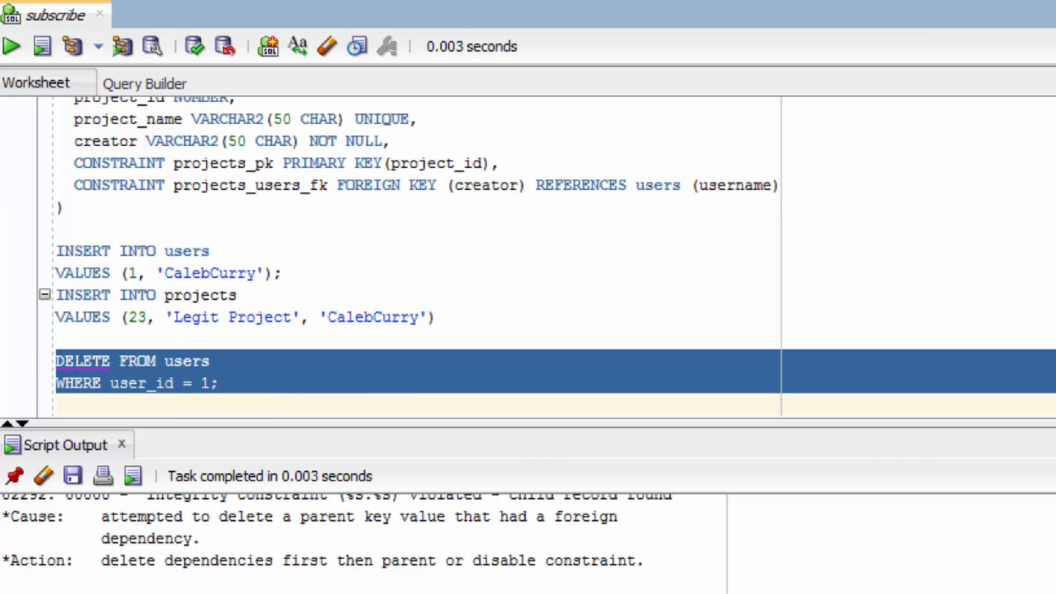
mouse_move(92, 532)
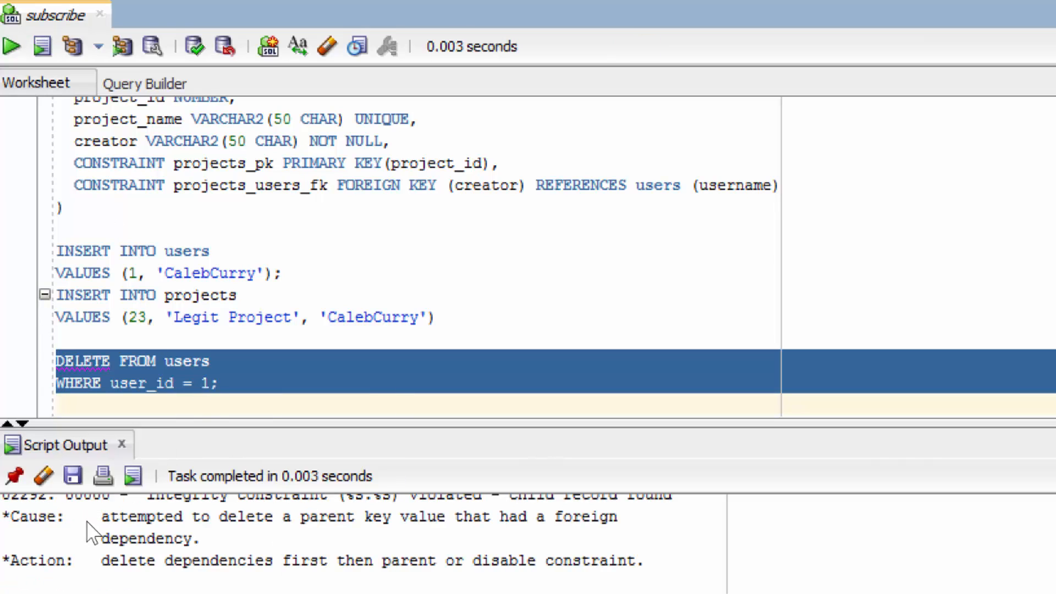
mouse_move(476, 535)
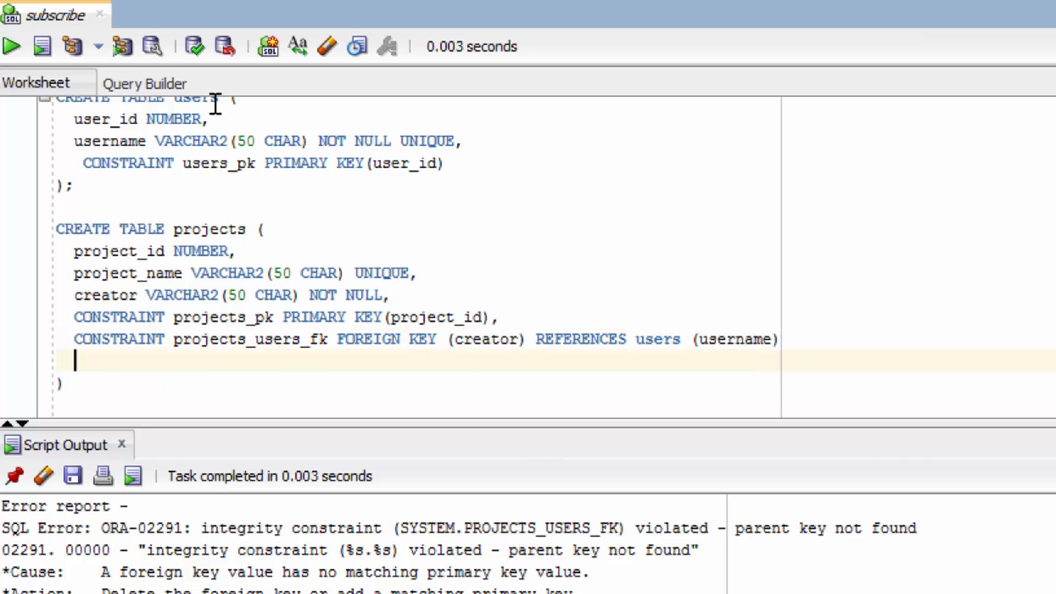
- Append ON DELETE SET NULL to the creator foreign key in CREATE TABLE projects
text(ON DE)
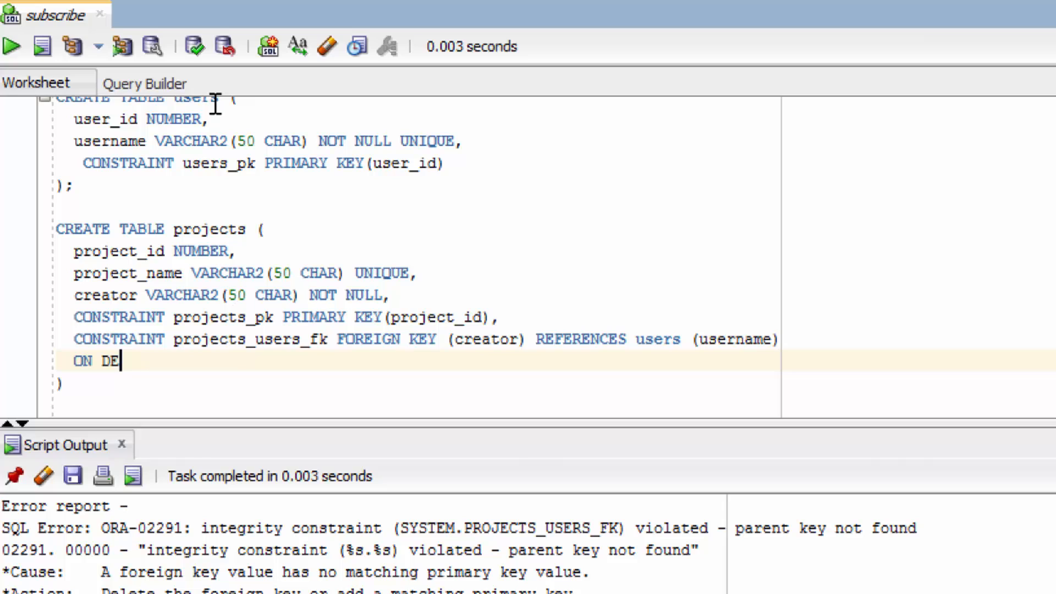
text(LETE)
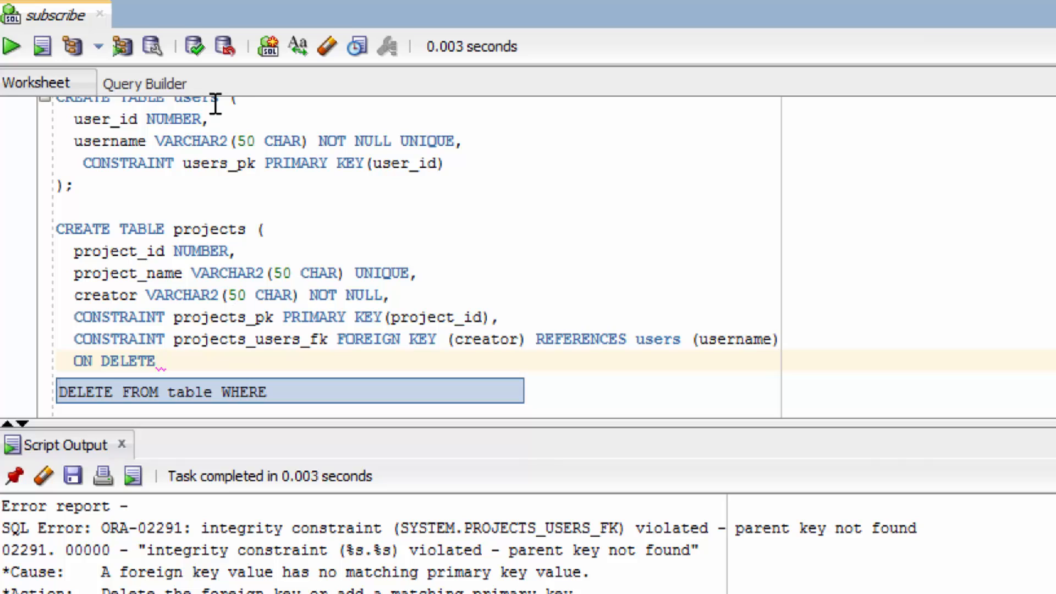
text(SET NULL)
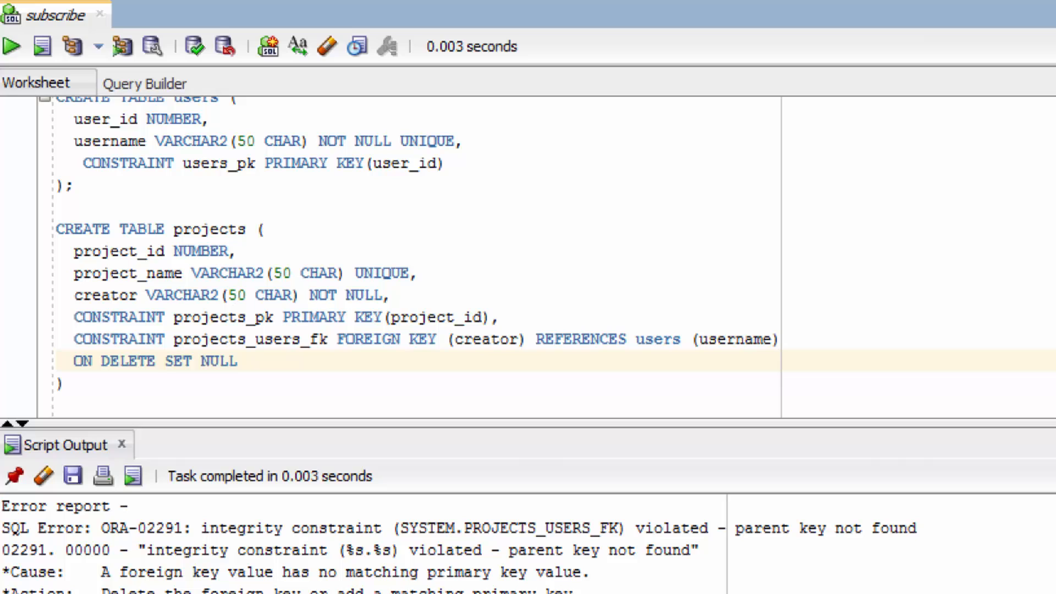
double_click(105, 295)
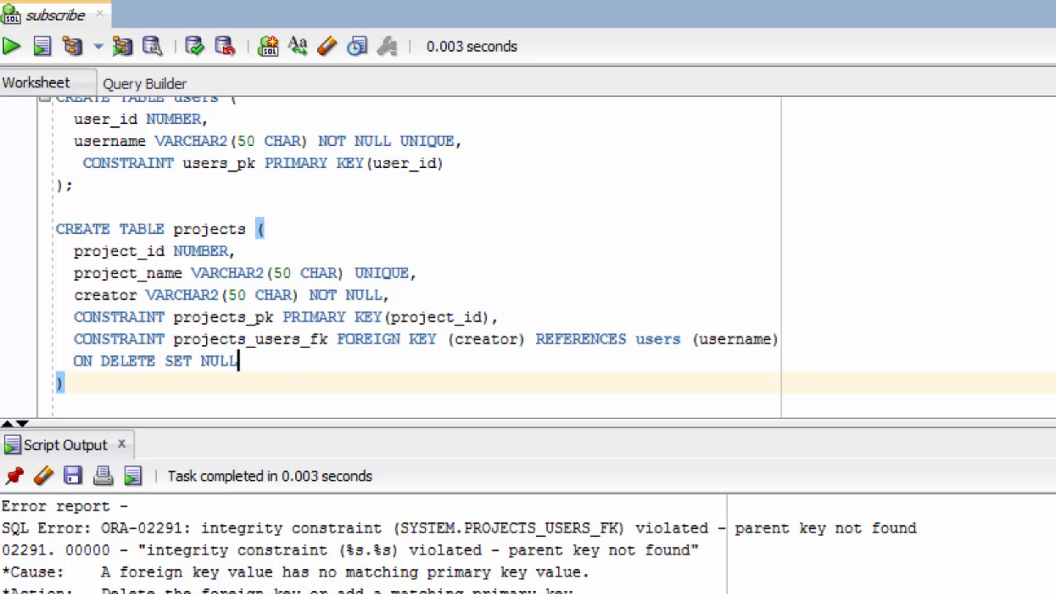
- Replace SET NULL with CASCADE so the foreign key reads ON DELETE CASCADE
double_click(200, 360)
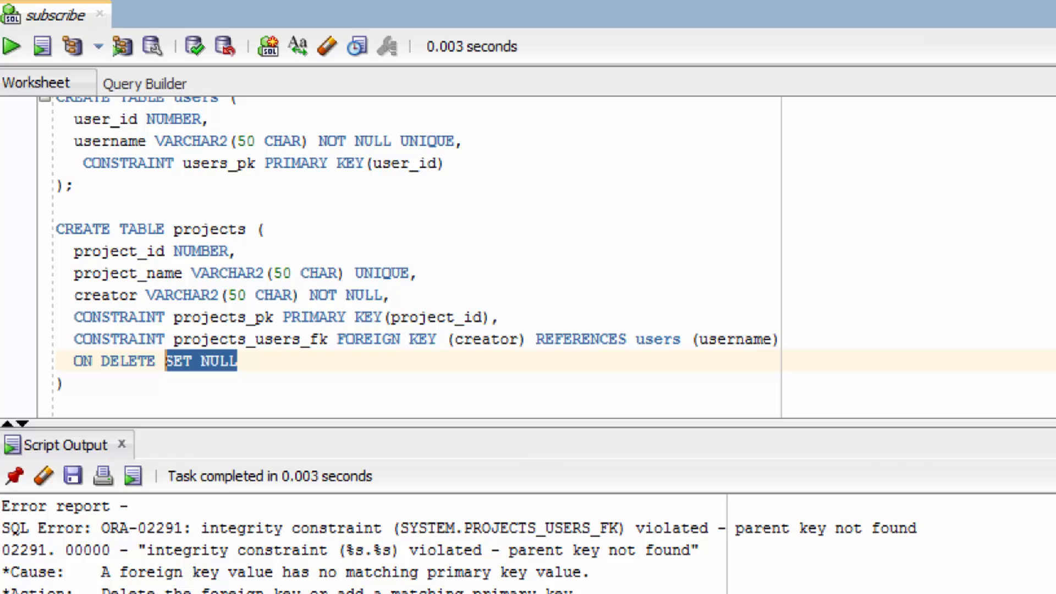
text(CASCADE)
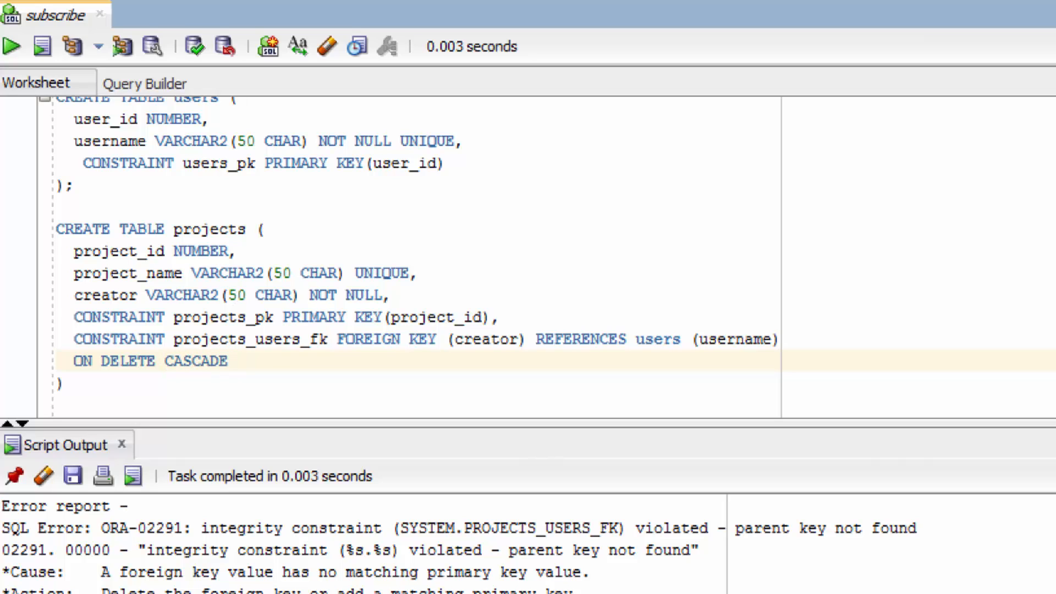
click(237, 361)
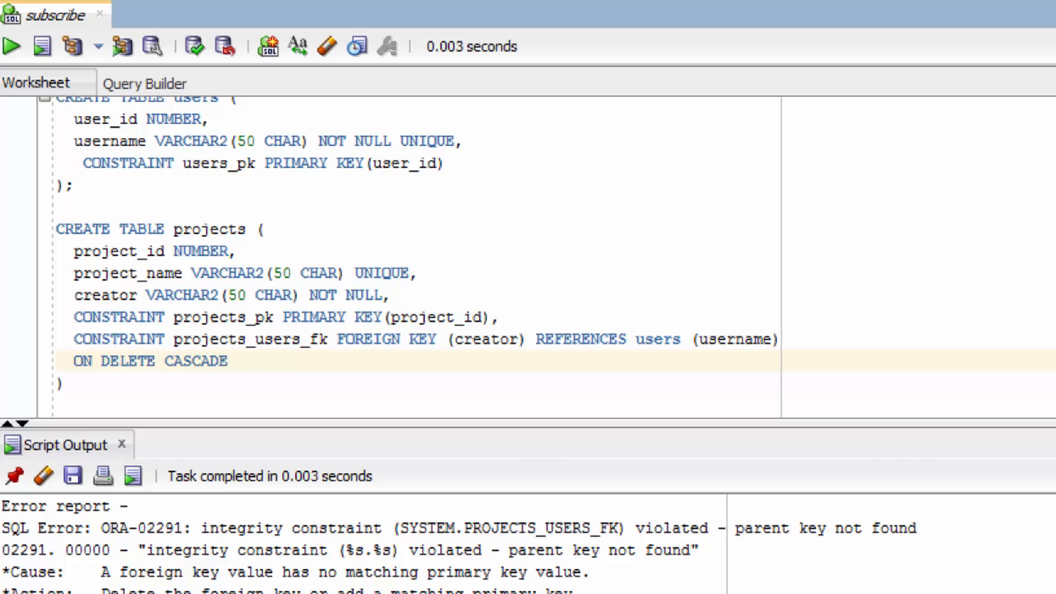
click(237, 361)
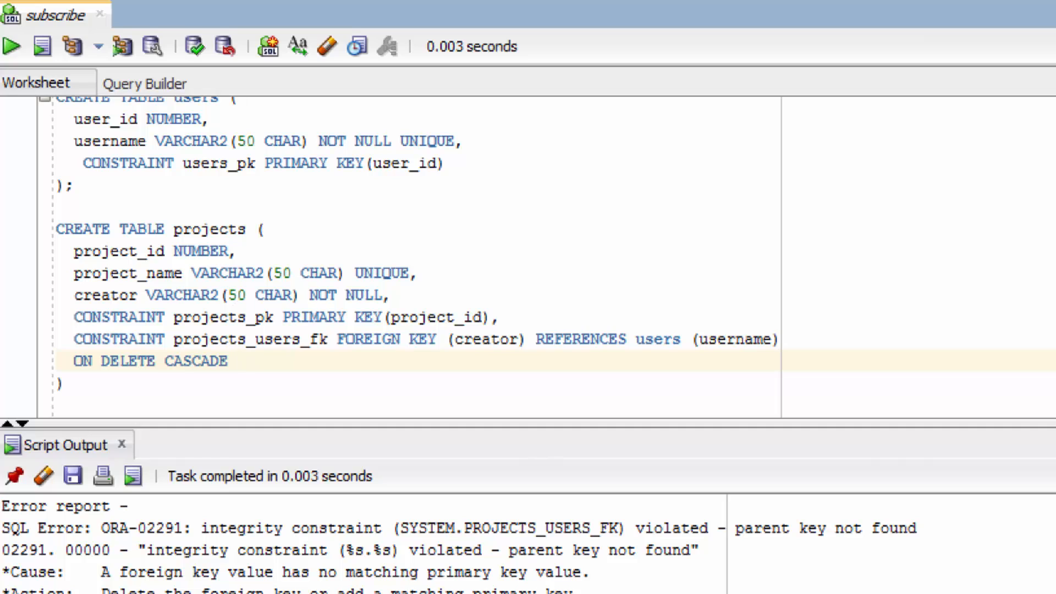
click(237, 361)
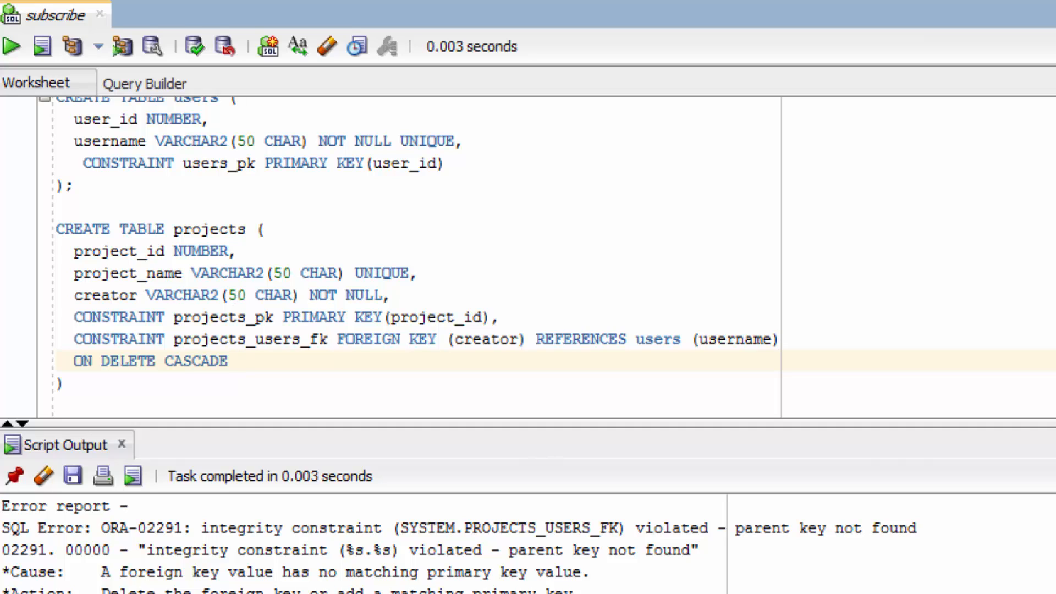
- Drop projects and run the CREATE TABLE projects statement with the ON DELETE CASCADE key
double_click(196, 360)
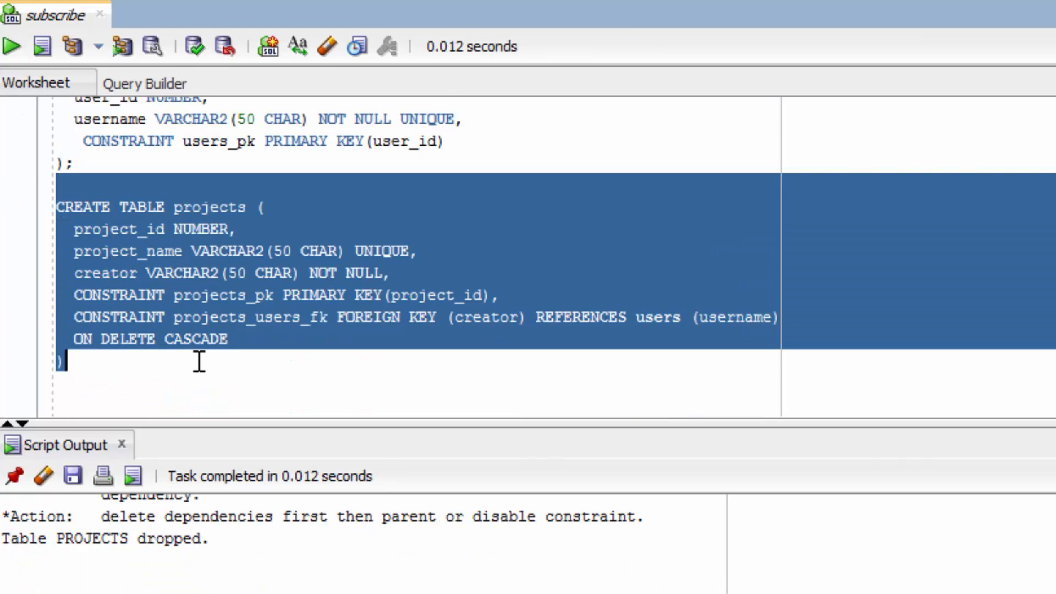
click(11, 46)
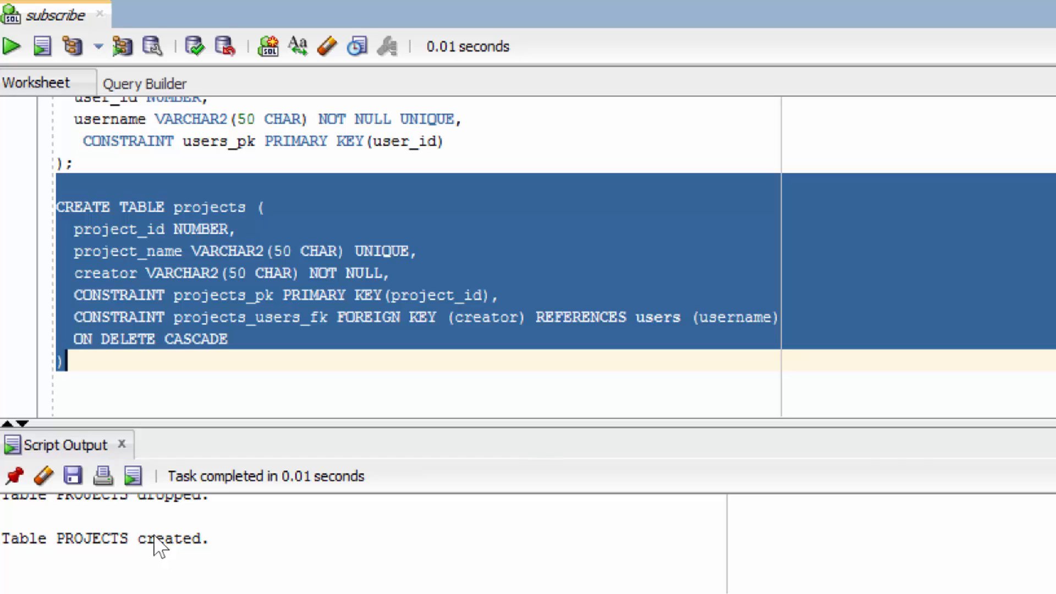